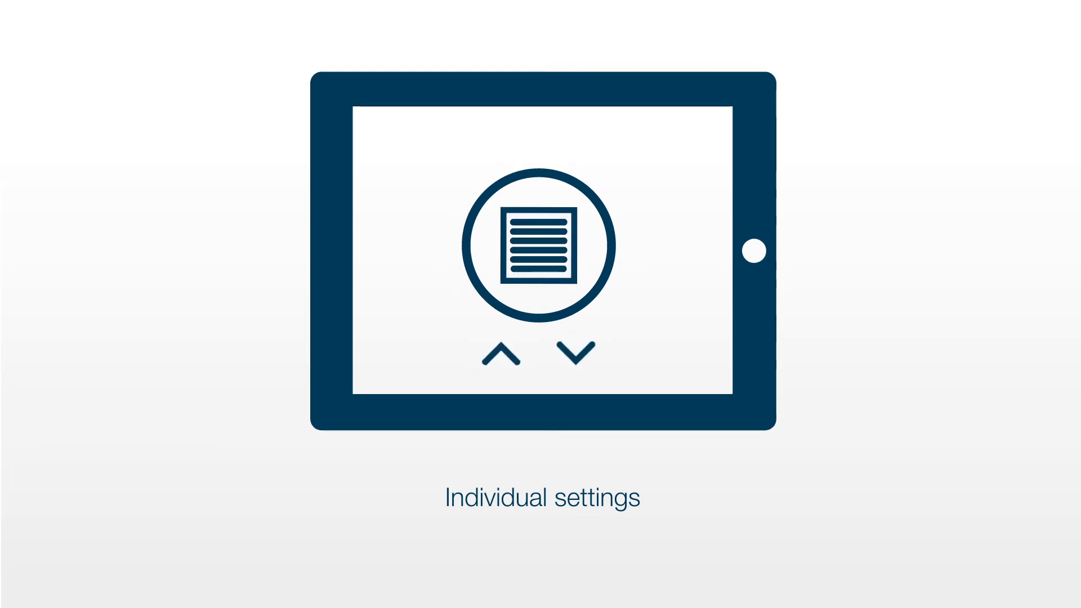
Raise the blind using the up arrow in its individual settings.
left_click(503, 357)
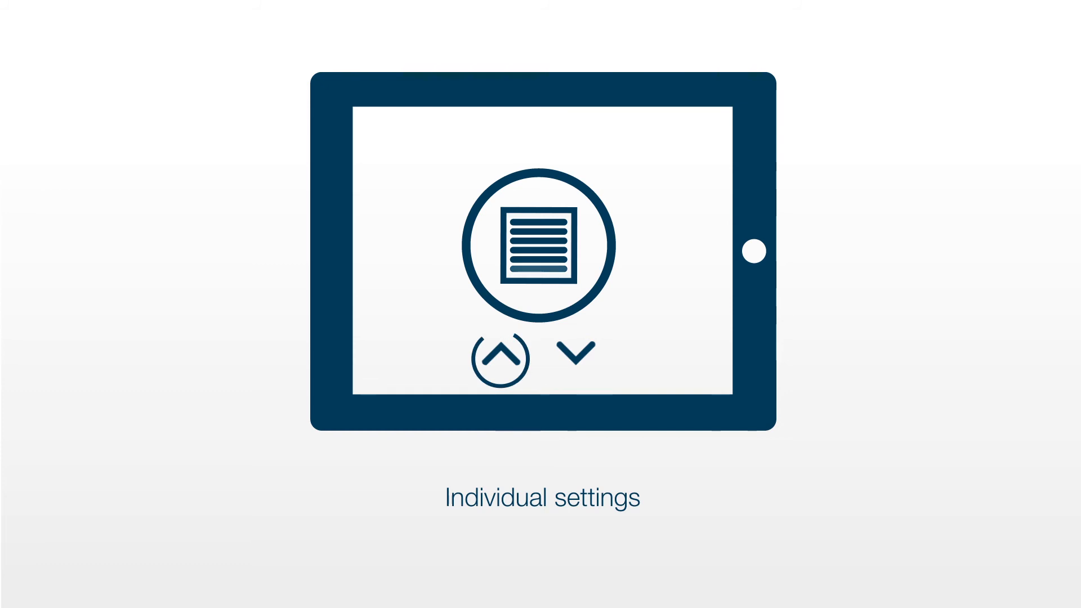